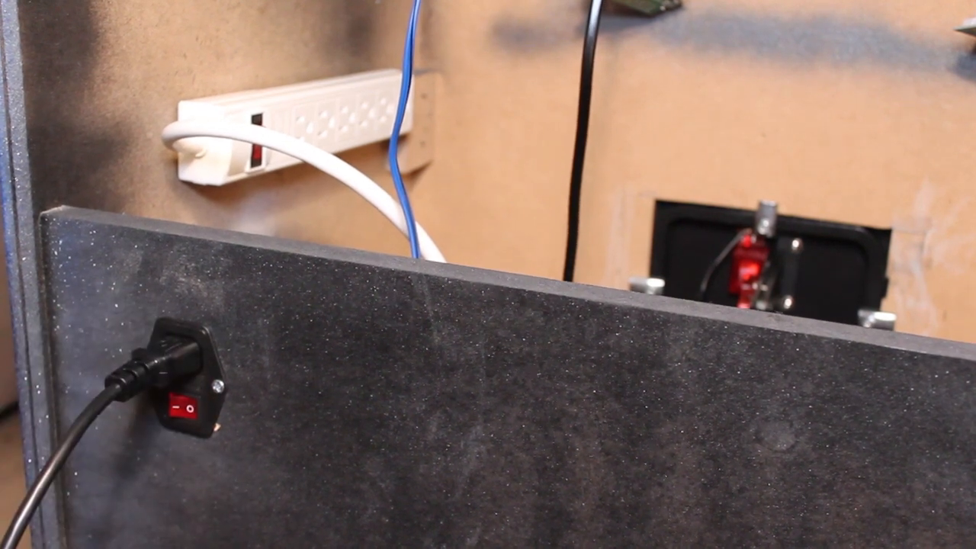
left_click(185, 408)
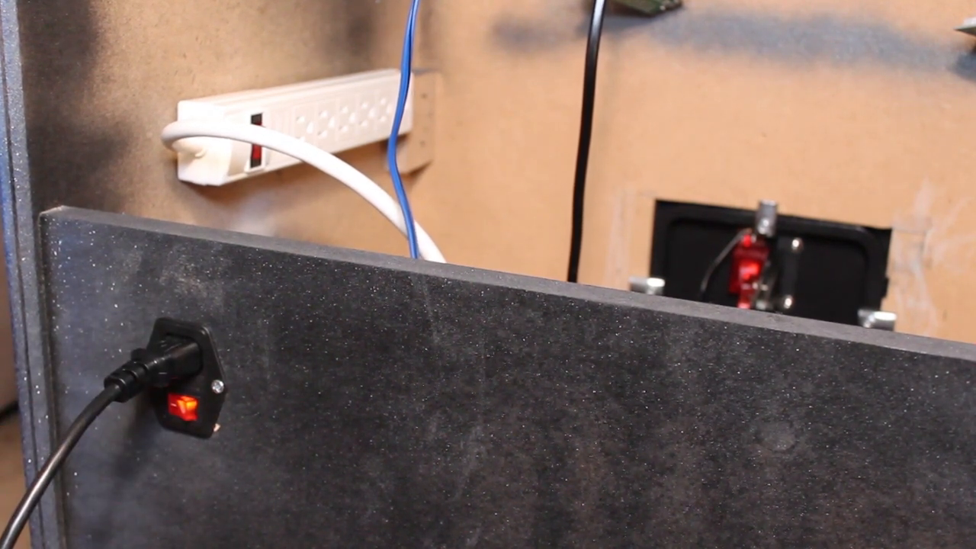